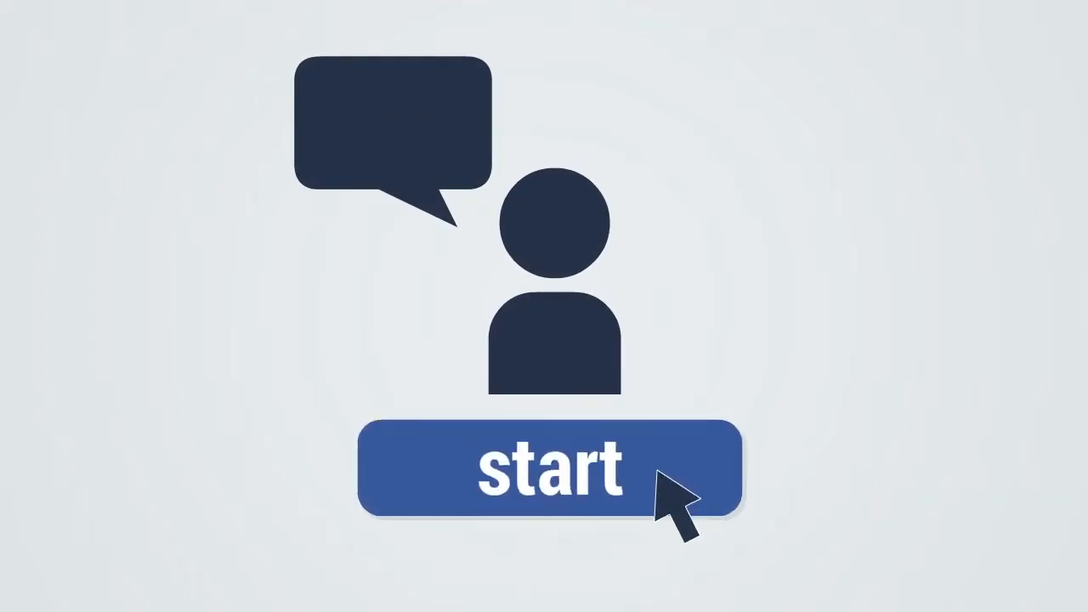
Let the promo intro play from the speaking figure's start prompt to the monitor-with-gears graphic.
click(548, 469)
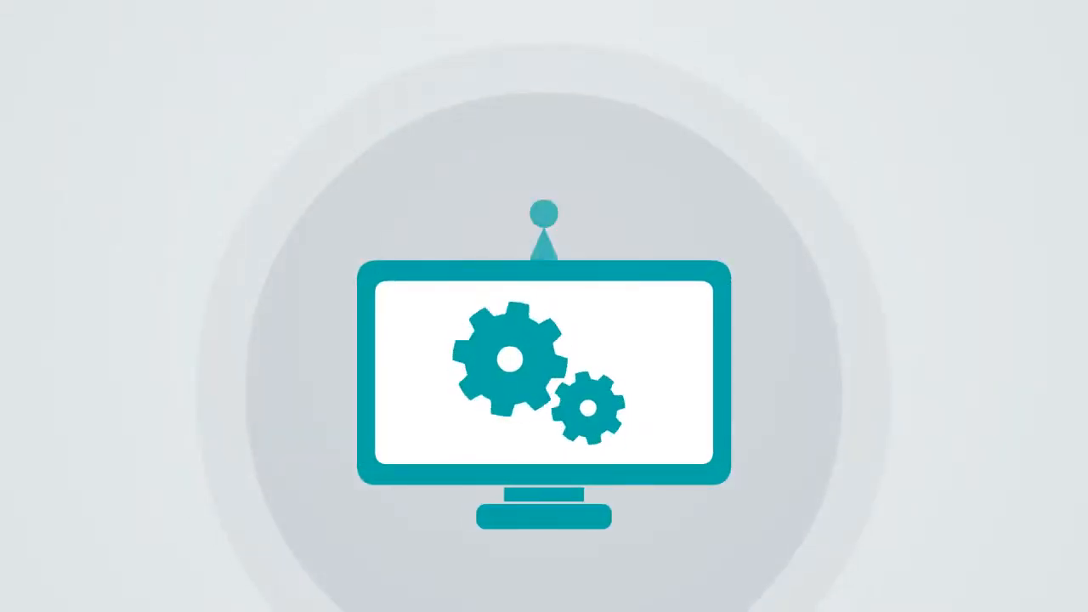